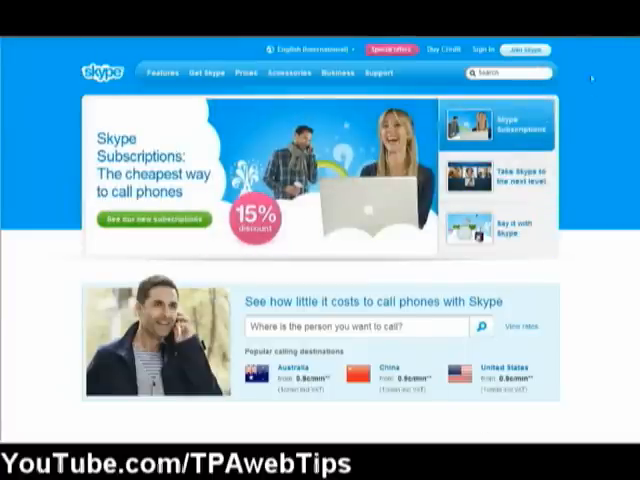
# Go from the Skype homepage to the account creation and sign-in page via Join Now.
pyautogui.click(486, 48)
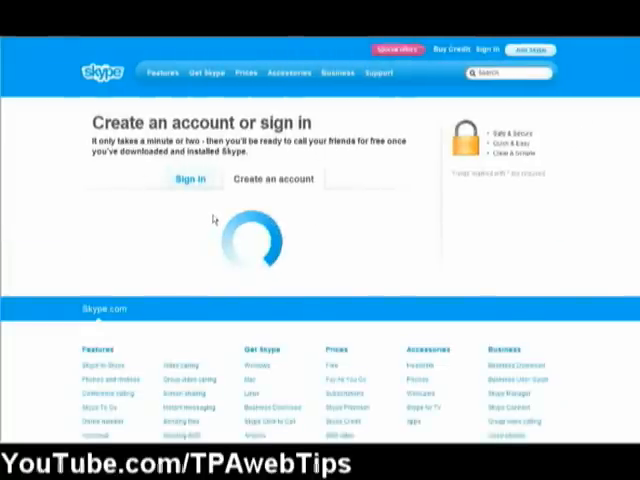
# Switch to the new-account form and enter the first name 'Budhea', then move to the email field.
pyautogui.click(272, 178)
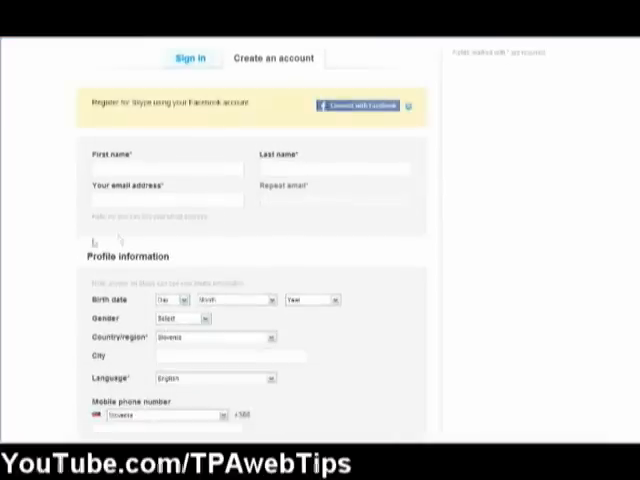
pyautogui.click(168, 168)
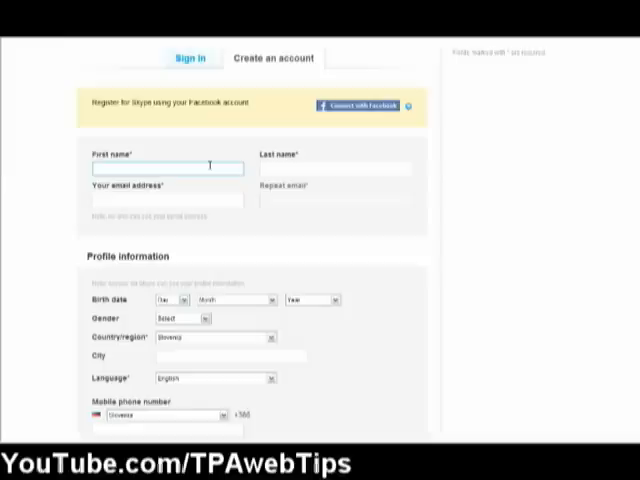
pyautogui.click(336, 168)
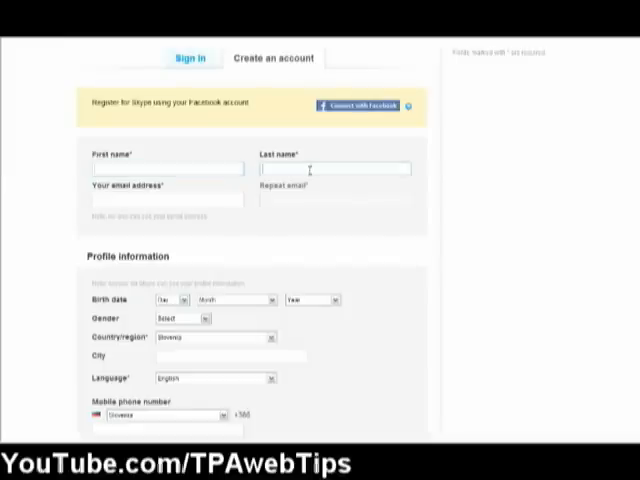
pyautogui.click(336, 168)
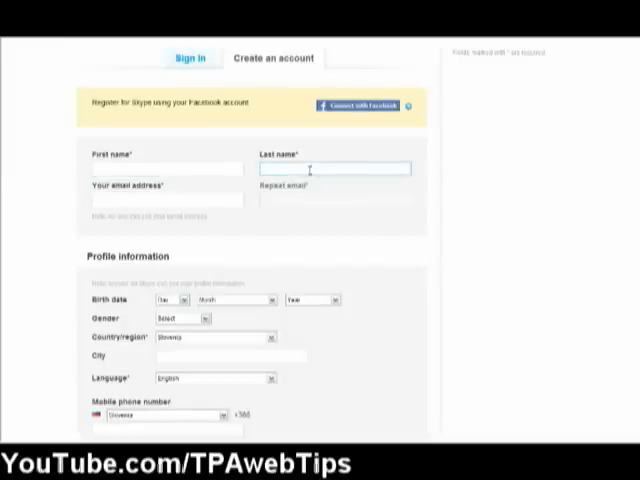
pyautogui.click(164, 168)
pyautogui.write('Tutl ace')
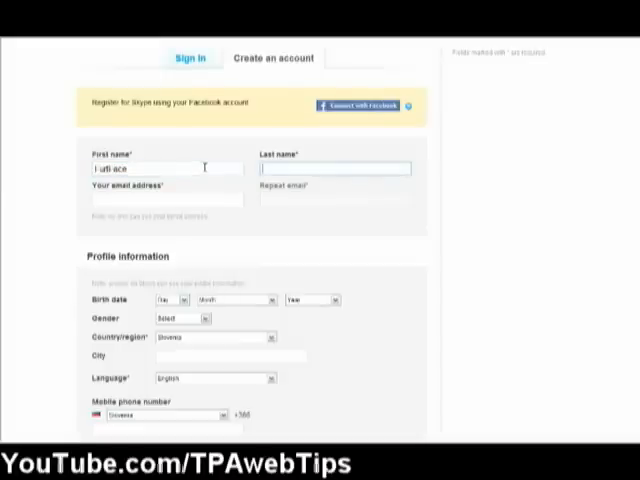
pyautogui.write('Budhea')
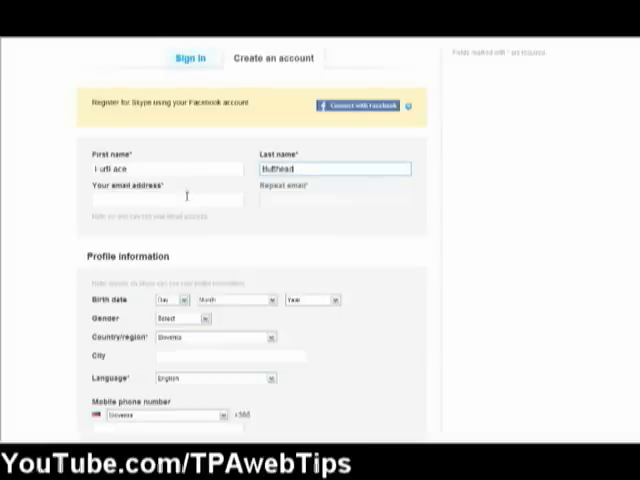
pyautogui.click(166, 200)
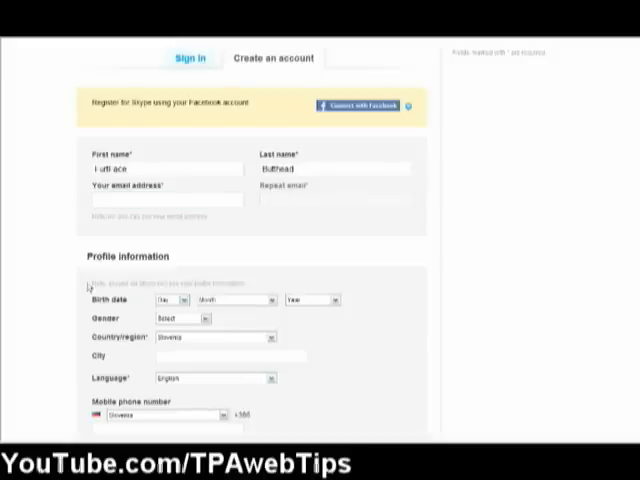
# Select the day of birth and the gender in the profile section.
pyautogui.click(180, 300)
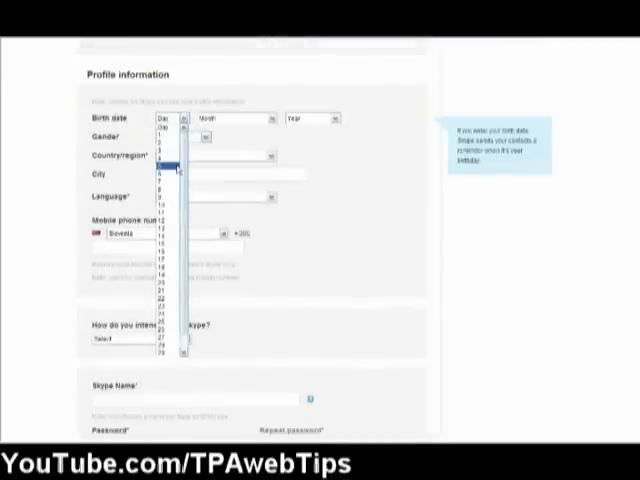
pyautogui.click(312, 118)
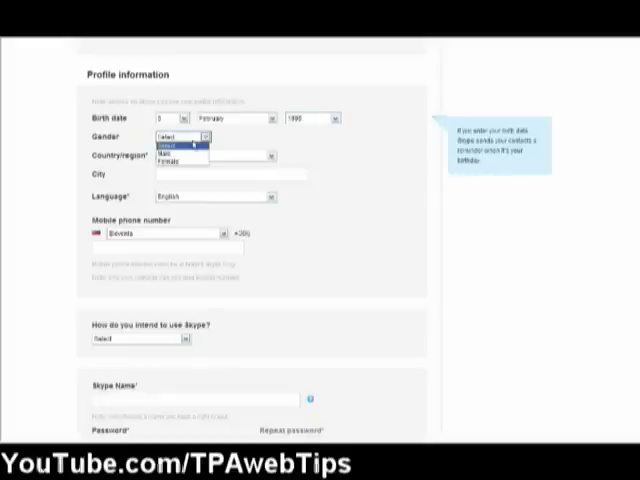
pyautogui.click(180, 152)
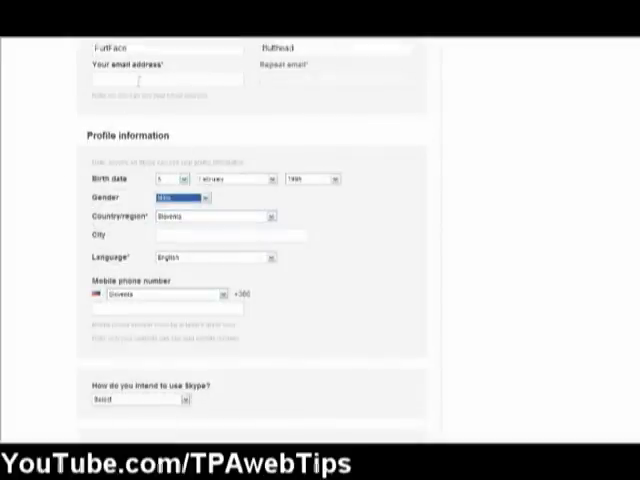
pyautogui.moveTo(184, 228)
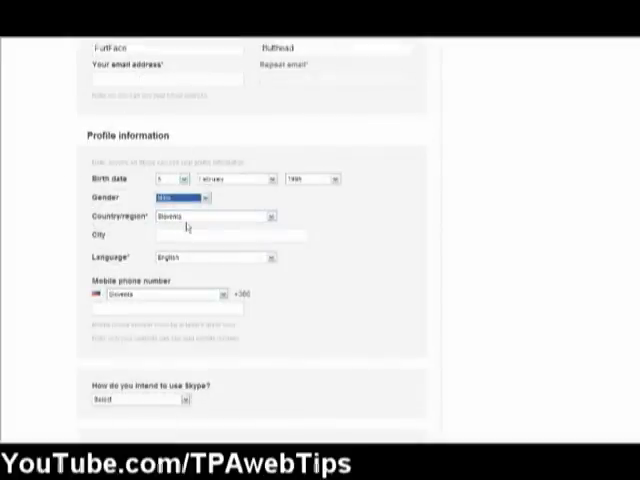
# Choose the profile language from the language list.
pyautogui.click(210, 216)
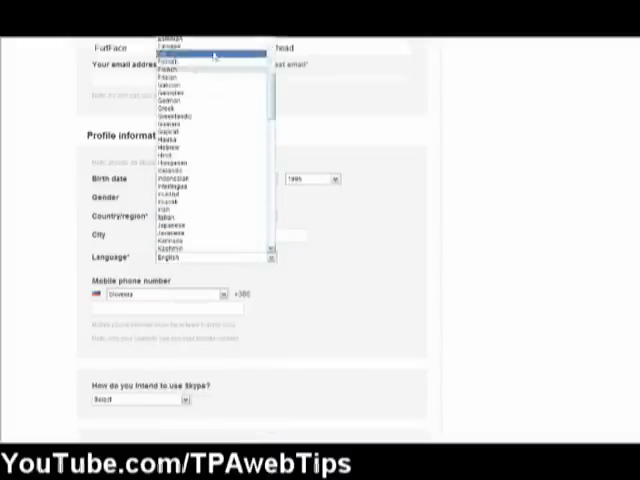
pyautogui.scroll(-3)
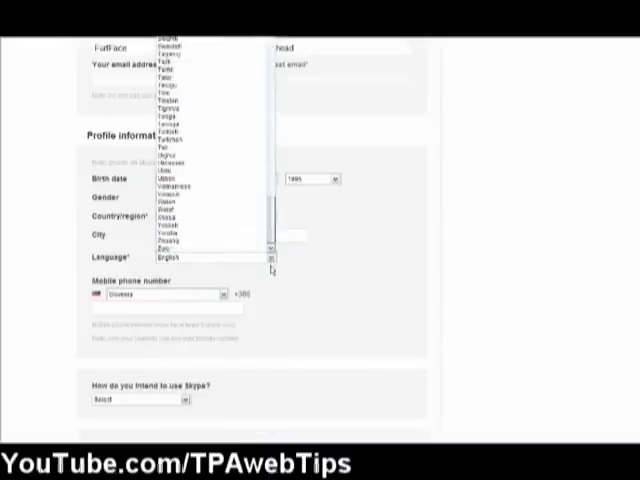
pyautogui.click(196, 256)
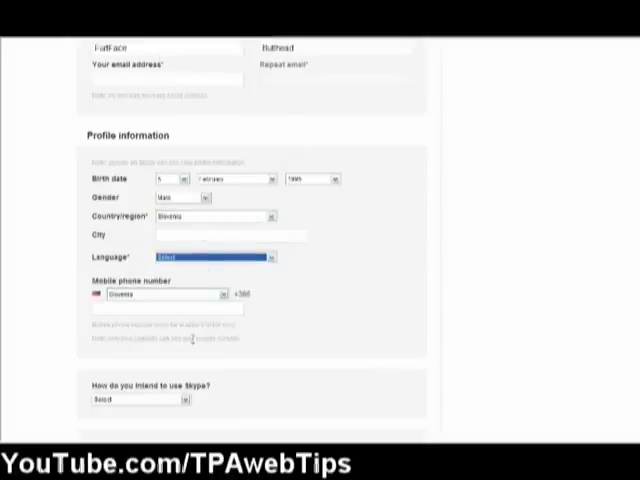
pyautogui.scroll(-3)
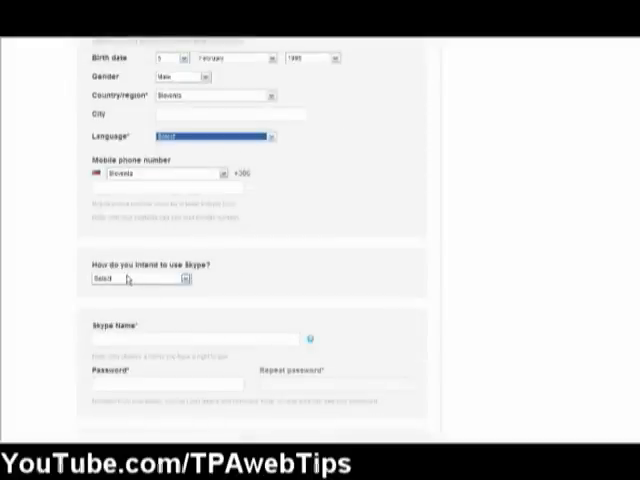
# Expand the 'How do you intend to use Skype?' options so Skype Name suggestions appear.
pyautogui.click(136, 280)
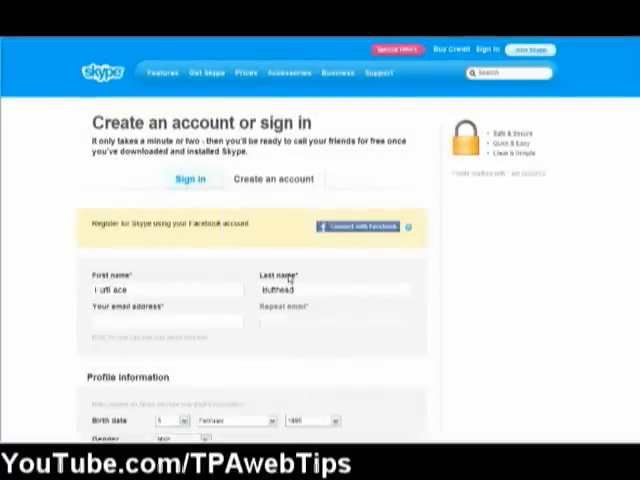
pyautogui.scroll(-3)
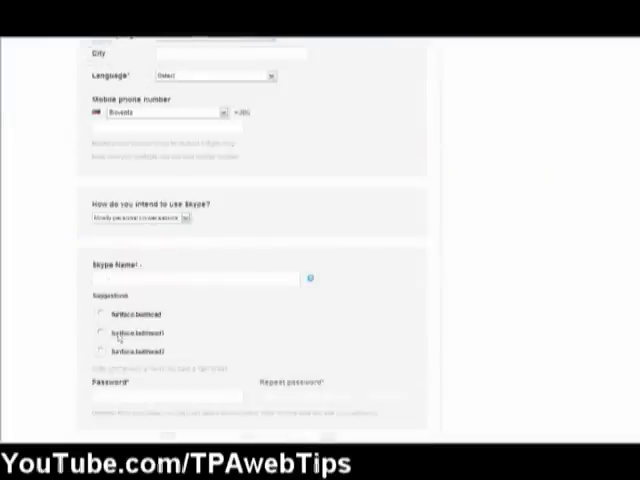
# Pick a suggested Skype Name, then reach the password and captcha verification fields.
pyautogui.click(196, 278)
pyautogui.write('furface butthead')
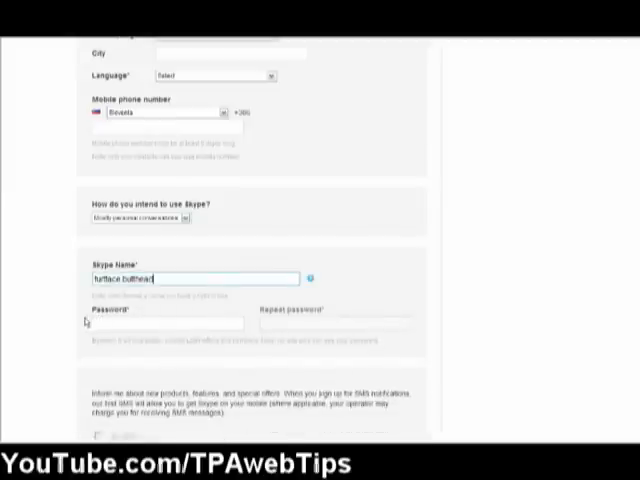
pyautogui.click(164, 324)
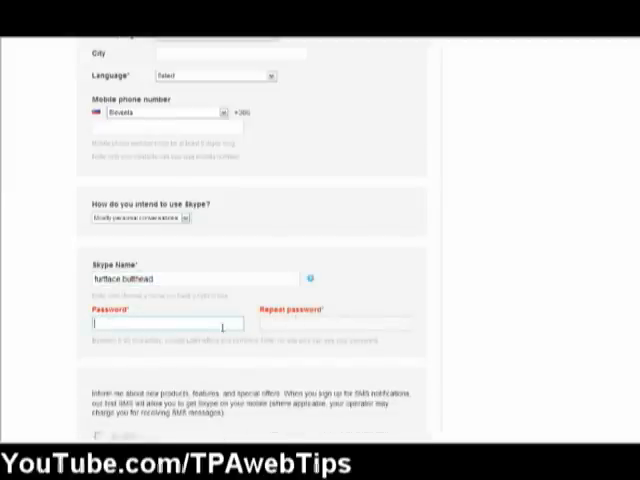
pyautogui.scroll(-3)
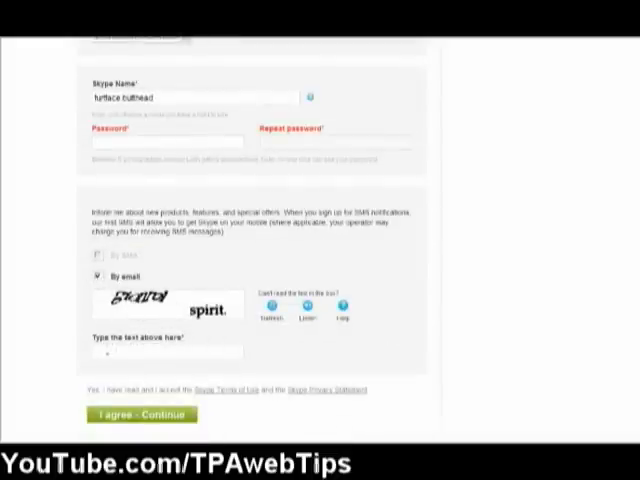
pyautogui.click(162, 352)
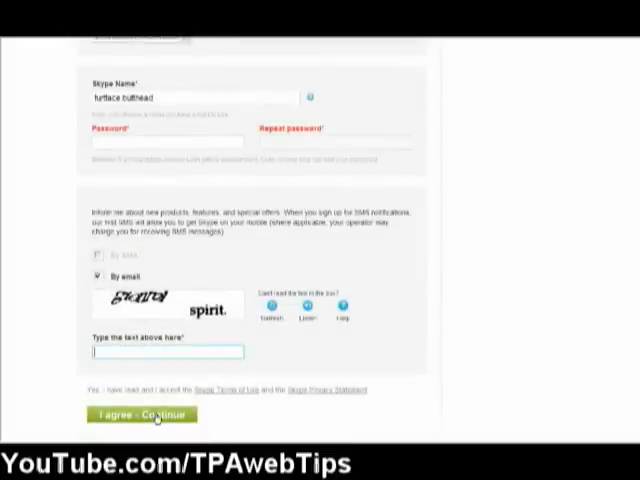